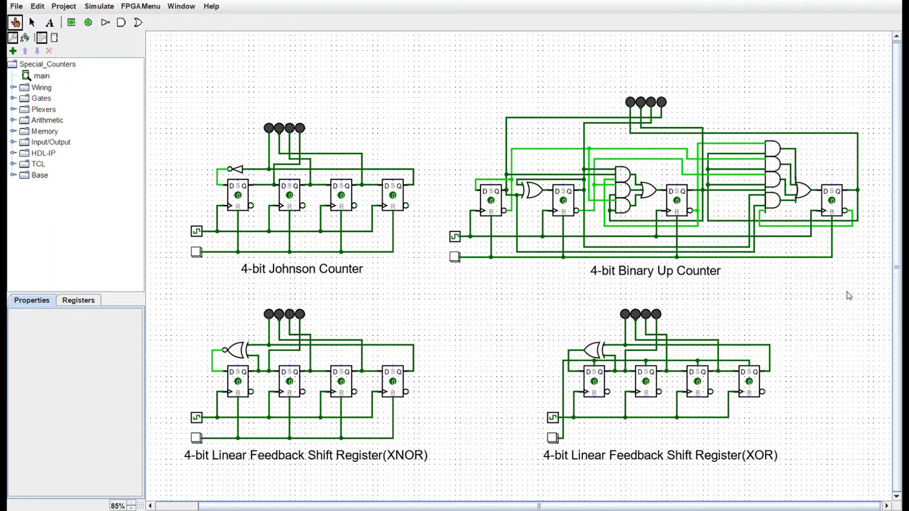
mouse_move(864, 398)
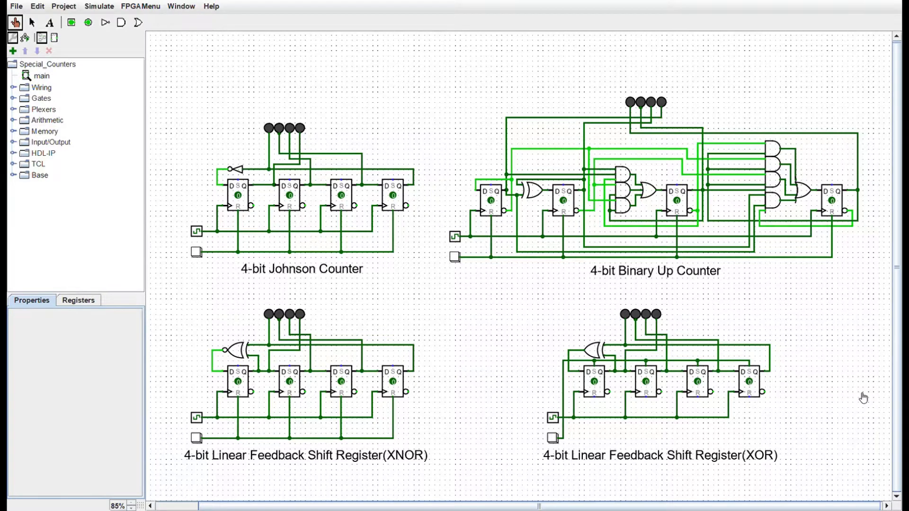
mouse_move(382, 294)
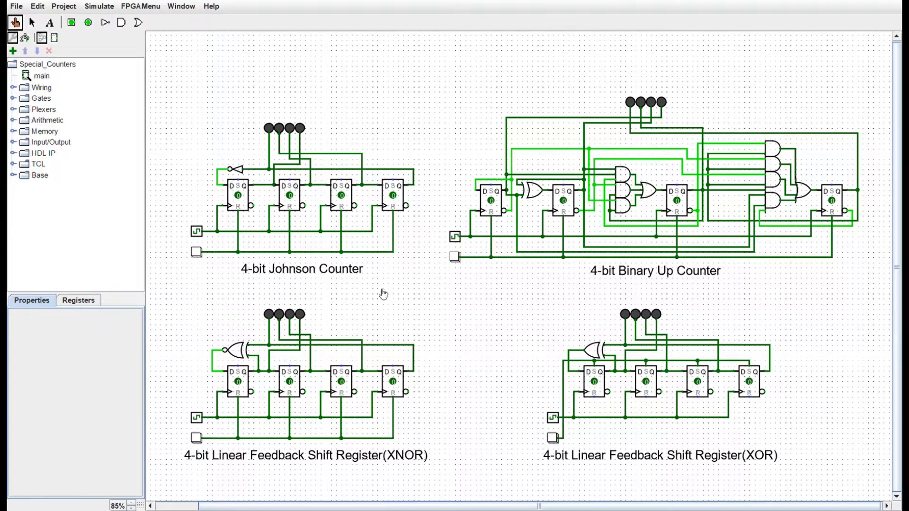
mouse_move(313, 209)
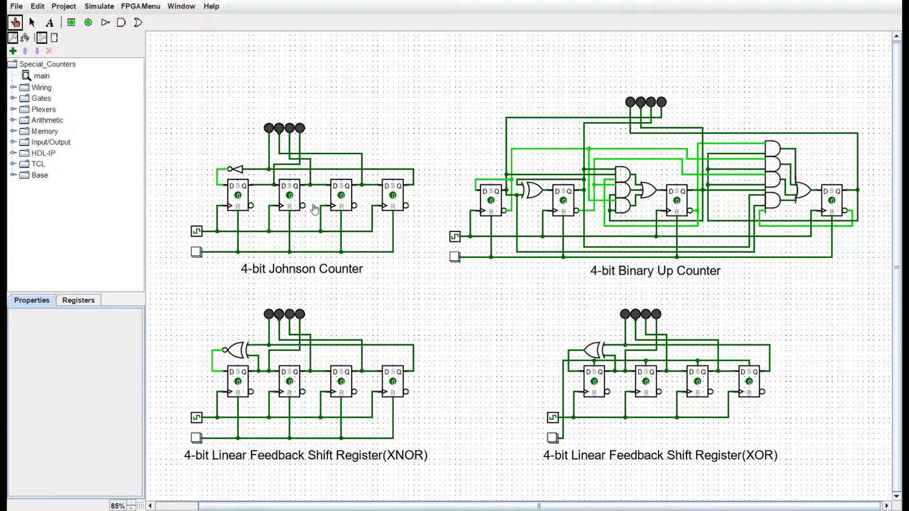
mouse_move(649, 390)
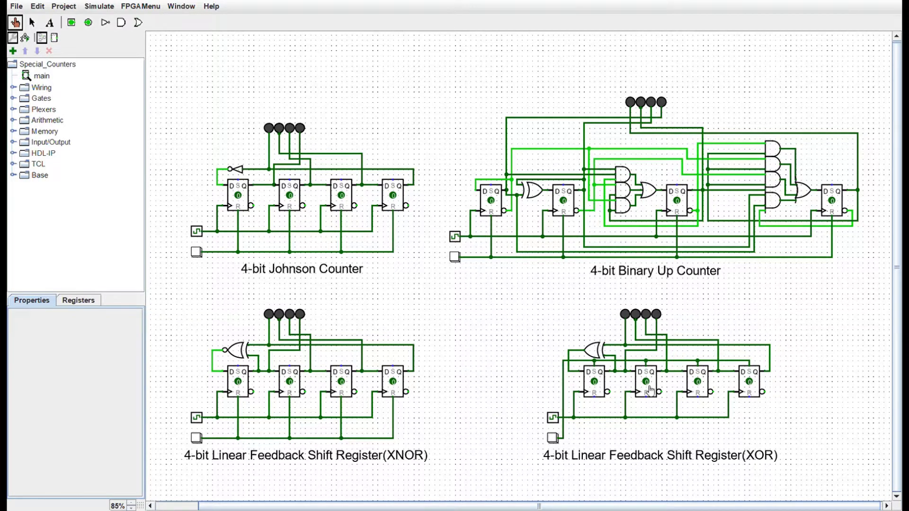
mouse_move(750, 455)
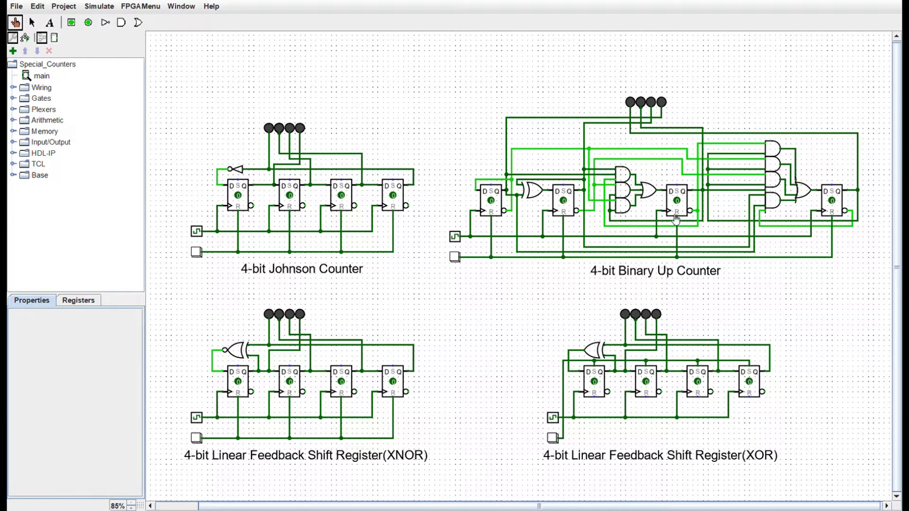
mouse_move(542, 208)
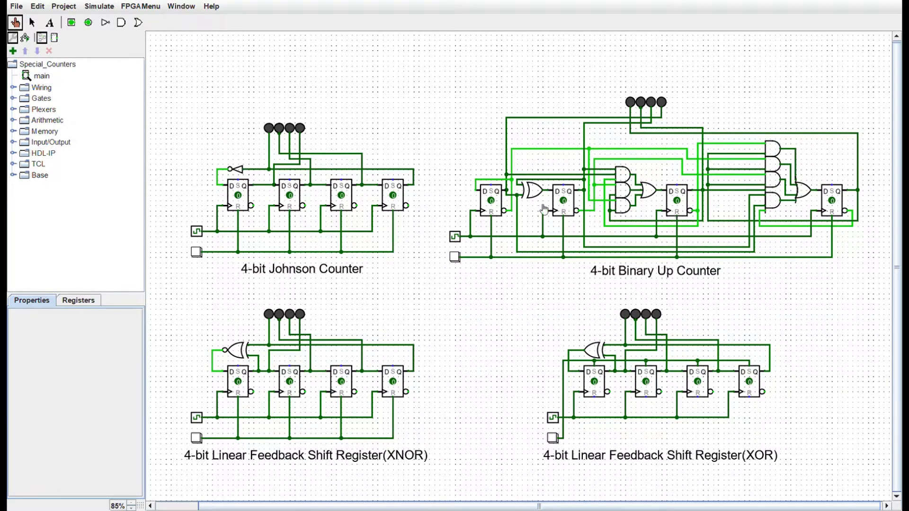
mouse_move(243, 194)
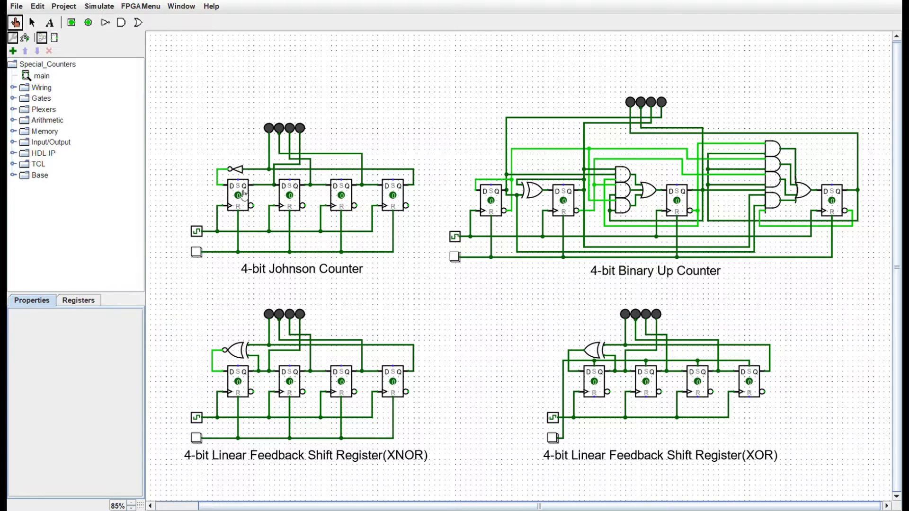
mouse_move(285, 200)
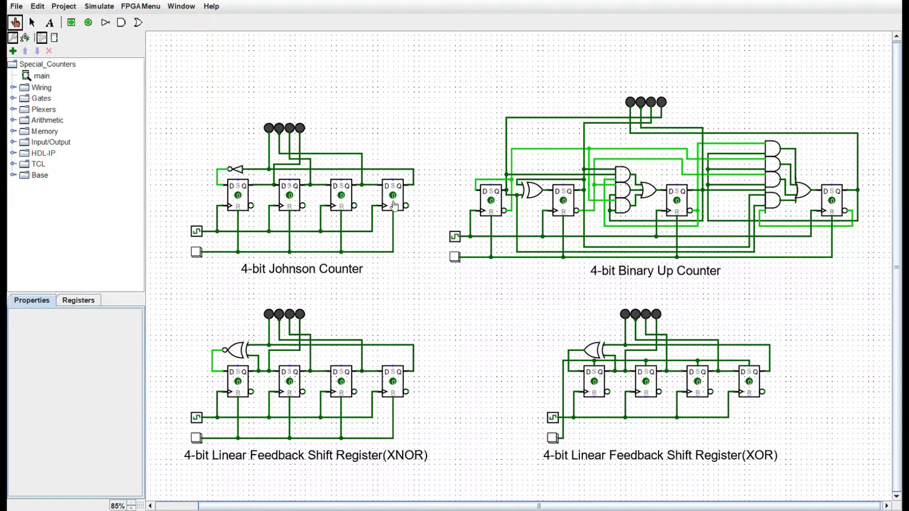
mouse_move(241, 173)
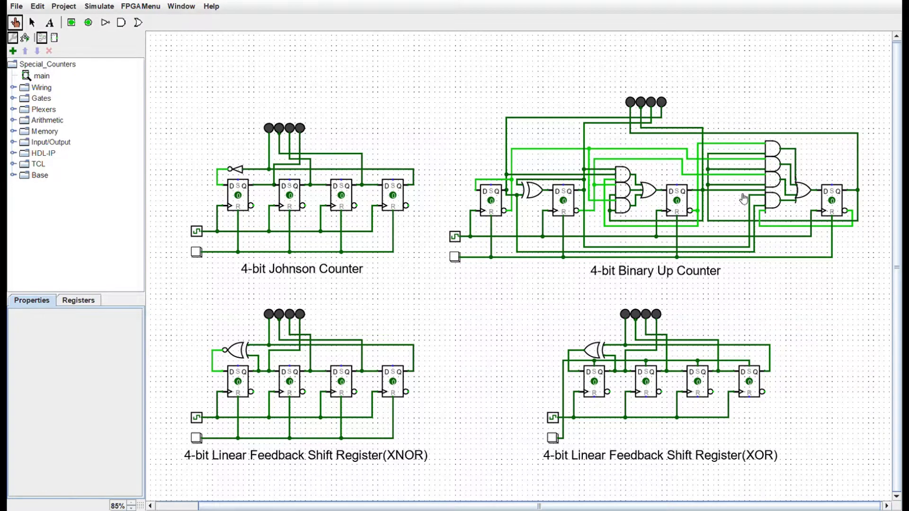
mouse_move(533, 201)
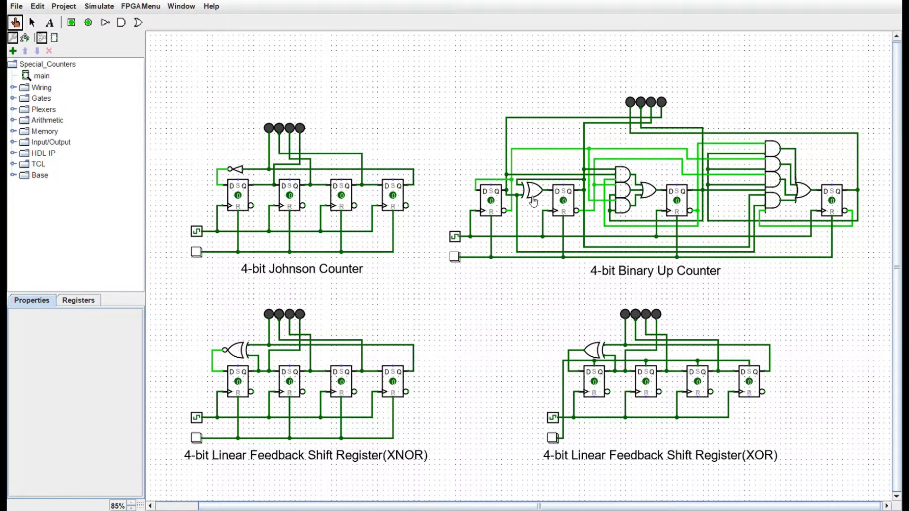
mouse_move(784, 278)
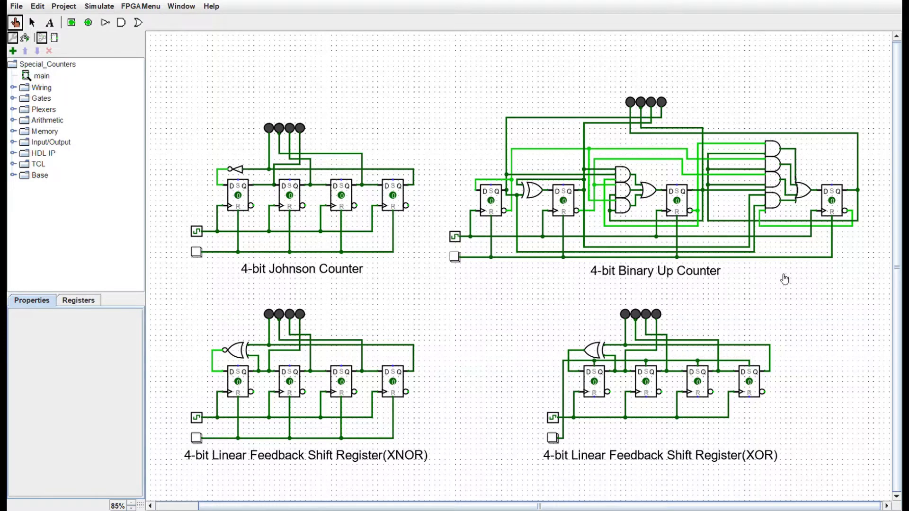
mouse_move(631, 198)
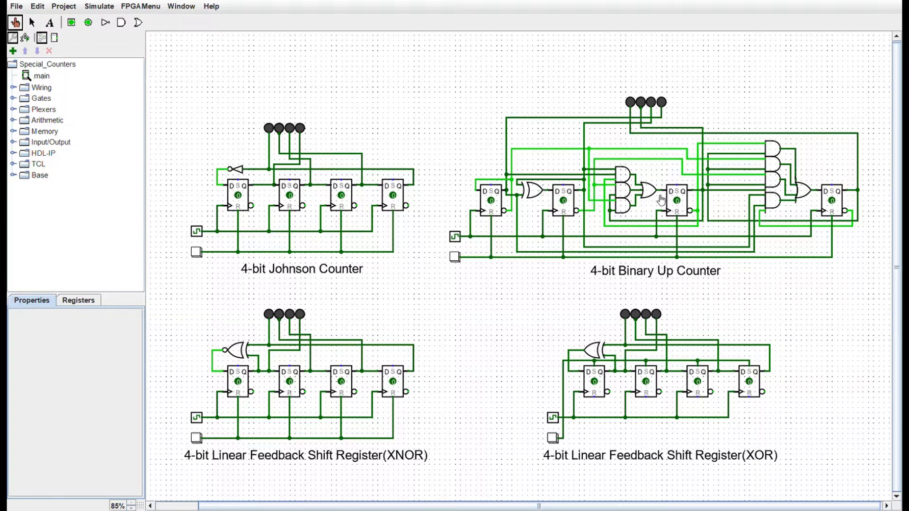
mouse_move(631, 191)
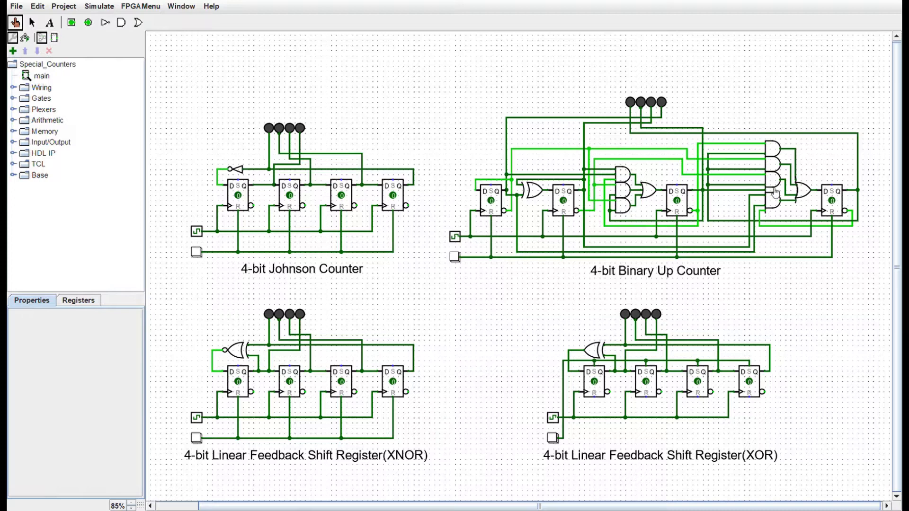
mouse_move(786, 262)
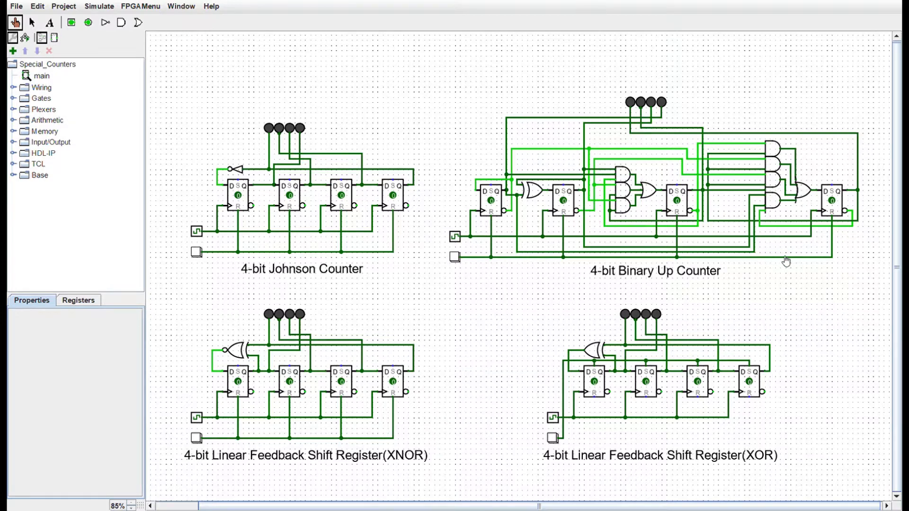
mouse_move(511, 257)
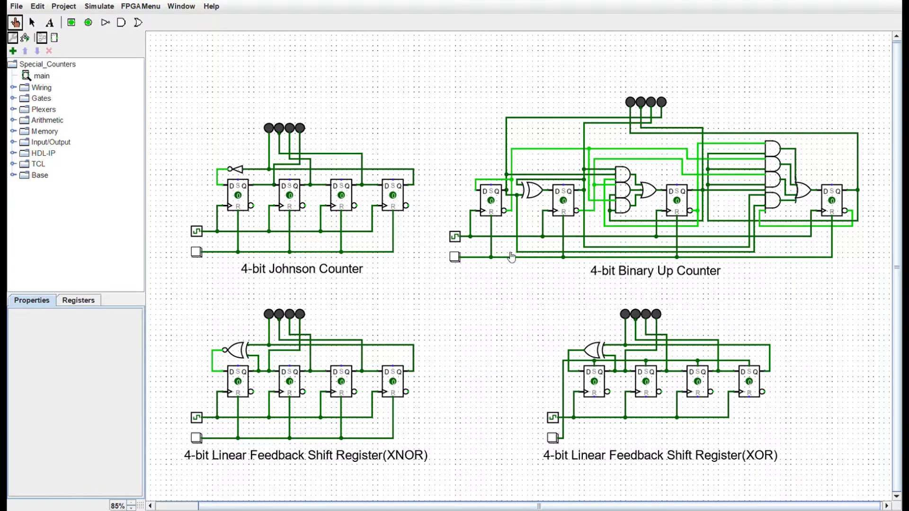
mouse_move(298, 211)
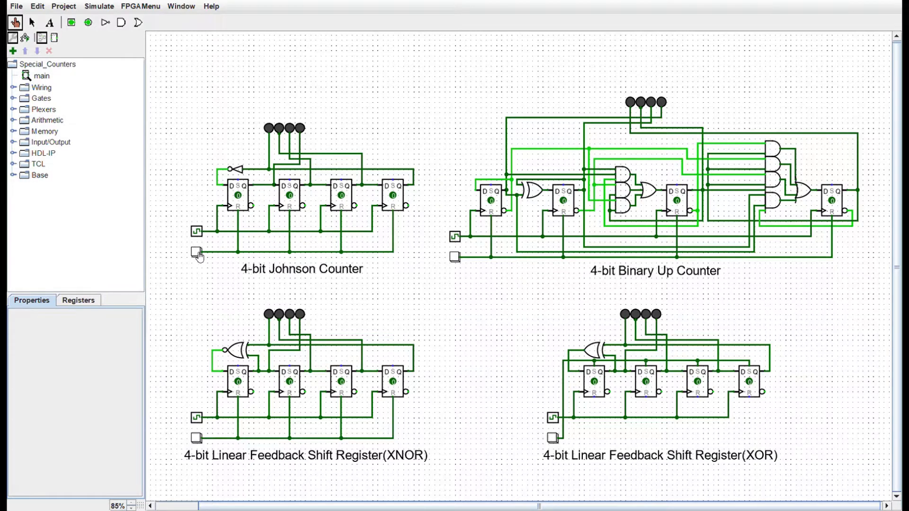
- Reset the 4-bit Johnson counter, then pulse its clock so the output lights step
click(197, 252)
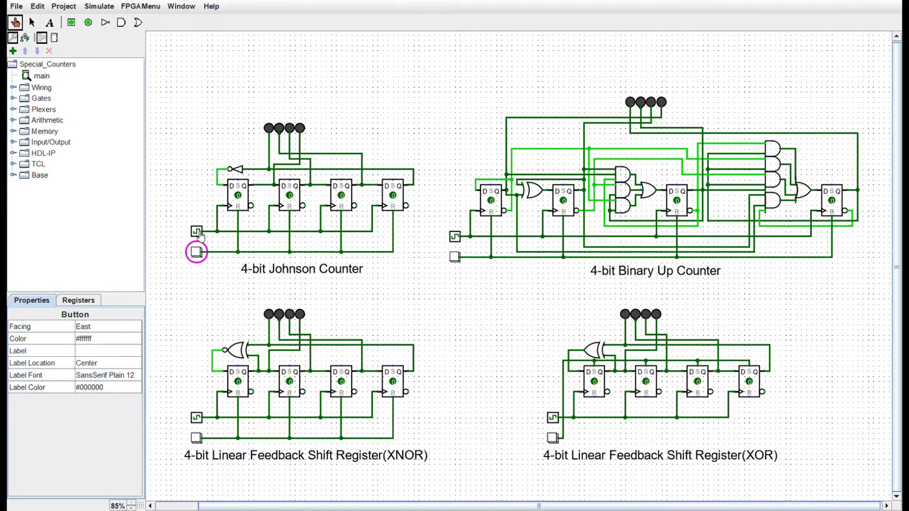
click(196, 231)
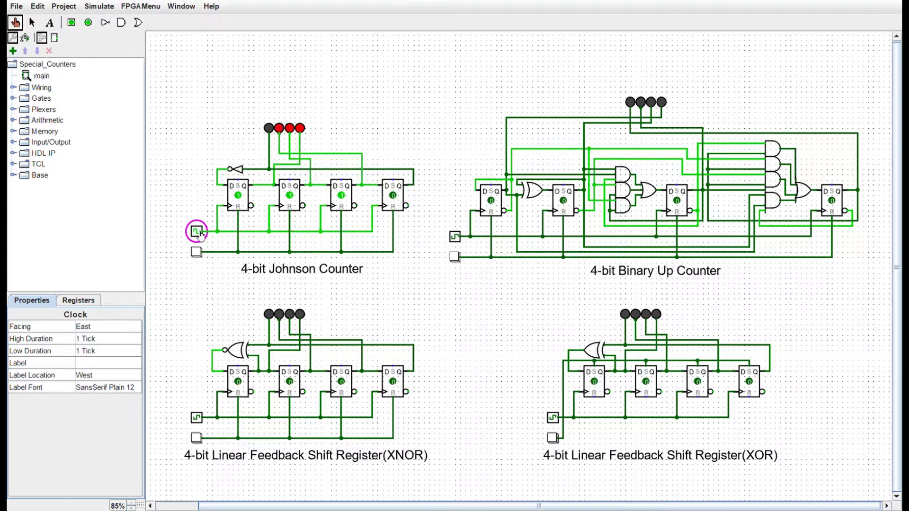
click(197, 231)
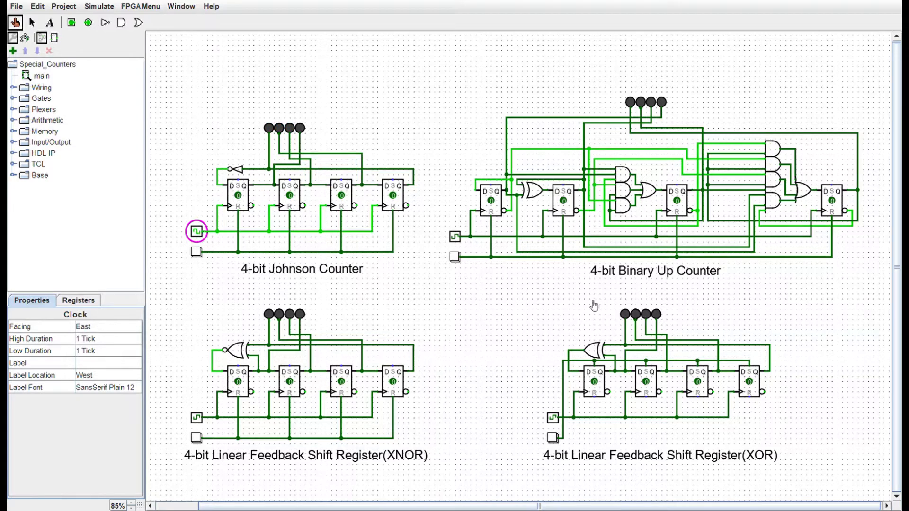
mouse_move(456, 259)
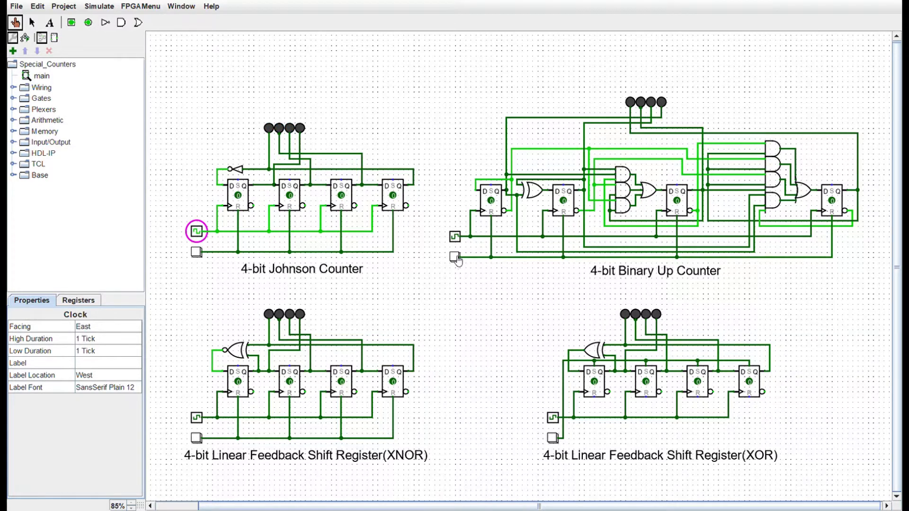
mouse_move(459, 240)
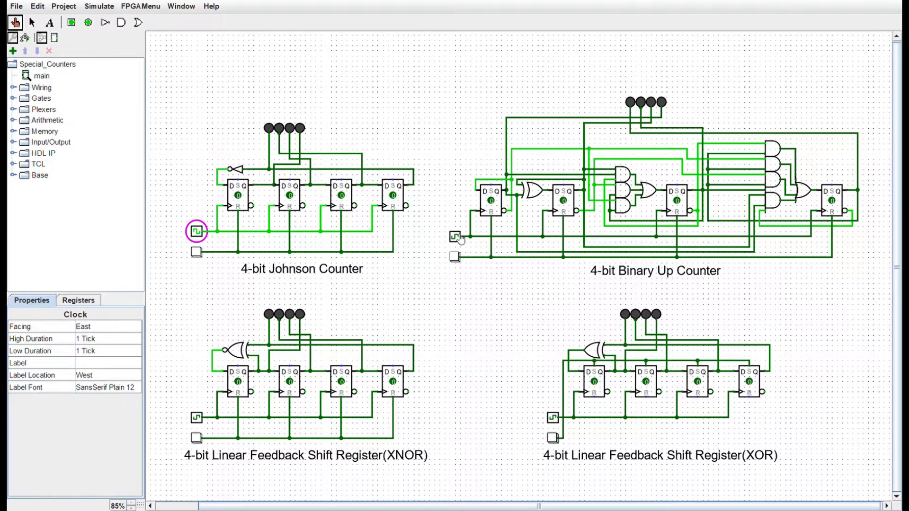
- Clock the binary up counter to 1111 and roll it over to 0000
click(459, 237)
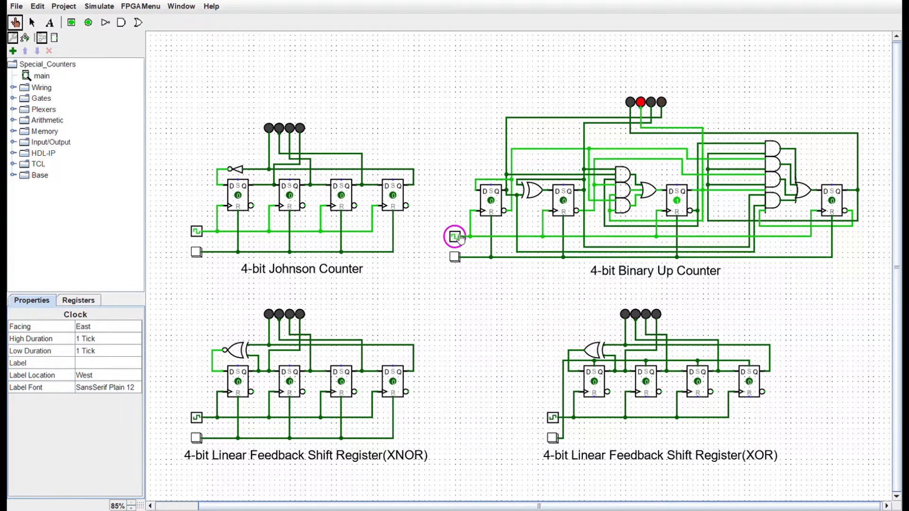
click(456, 236)
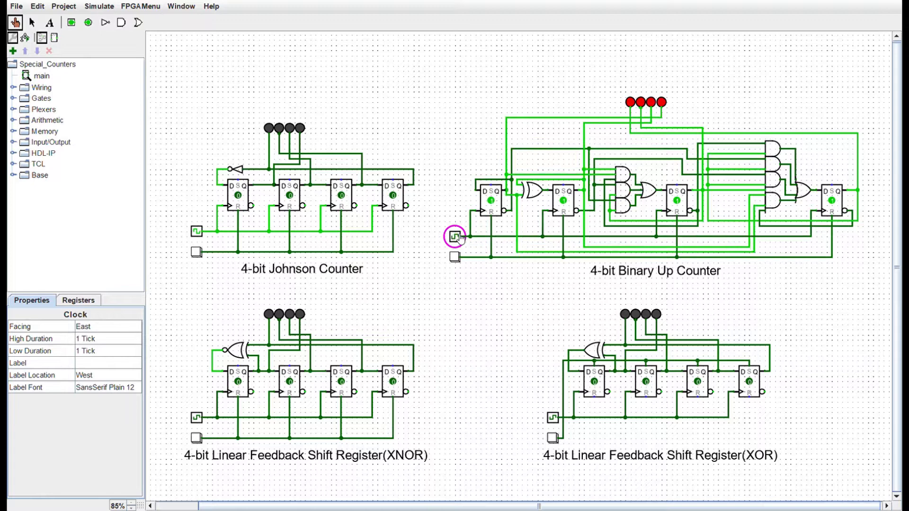
click(457, 236)
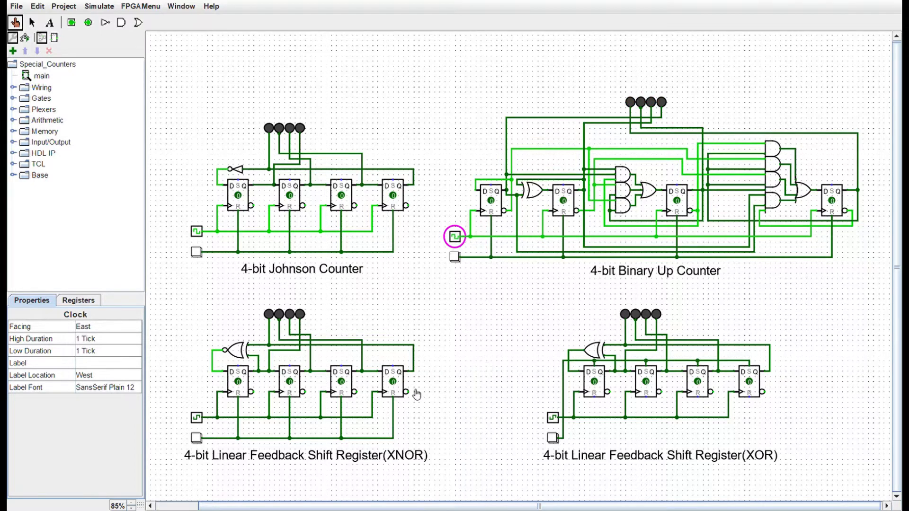
mouse_move(215, 436)
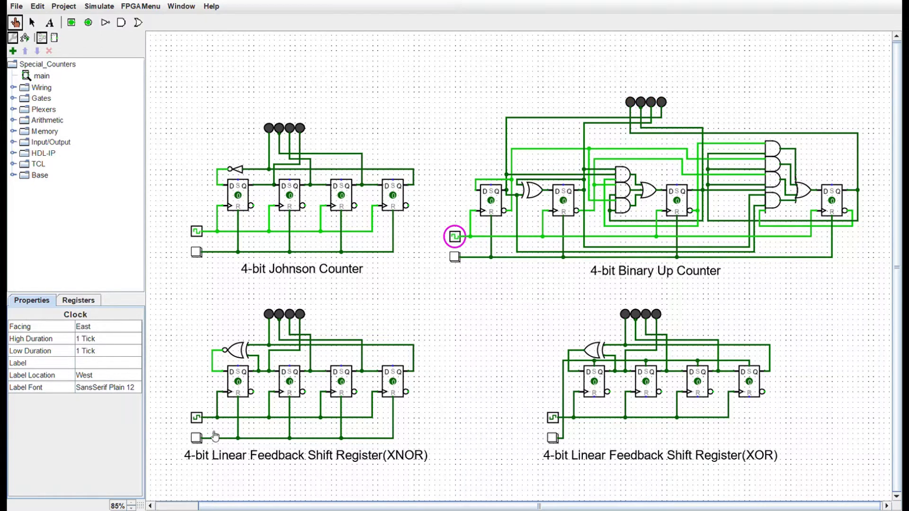
mouse_move(668, 414)
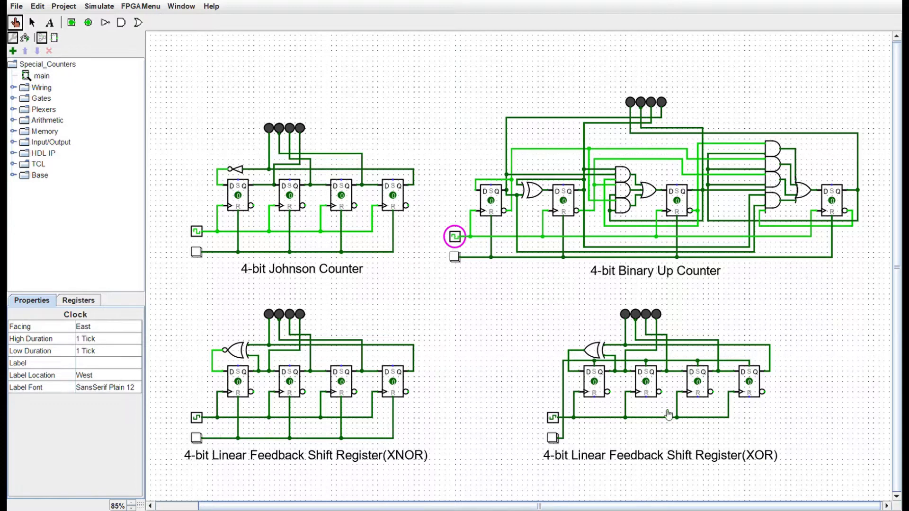
mouse_move(311, 430)
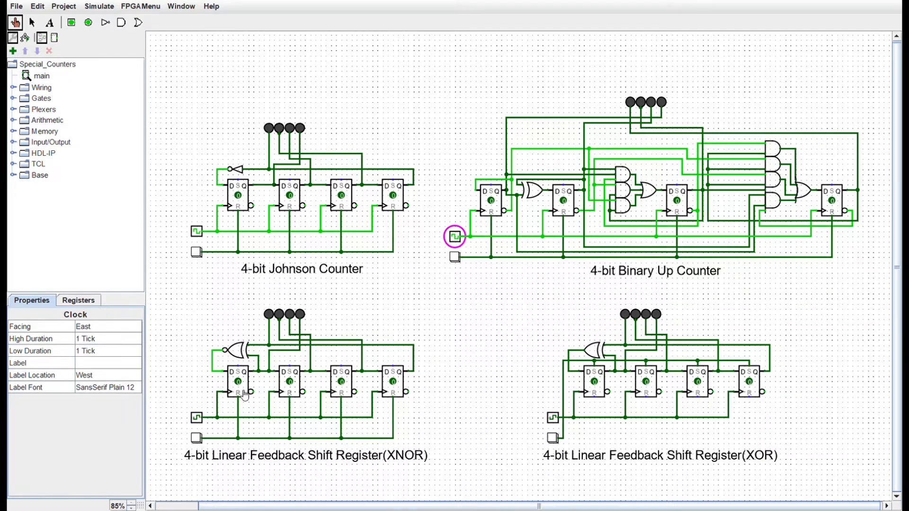
mouse_move(359, 394)
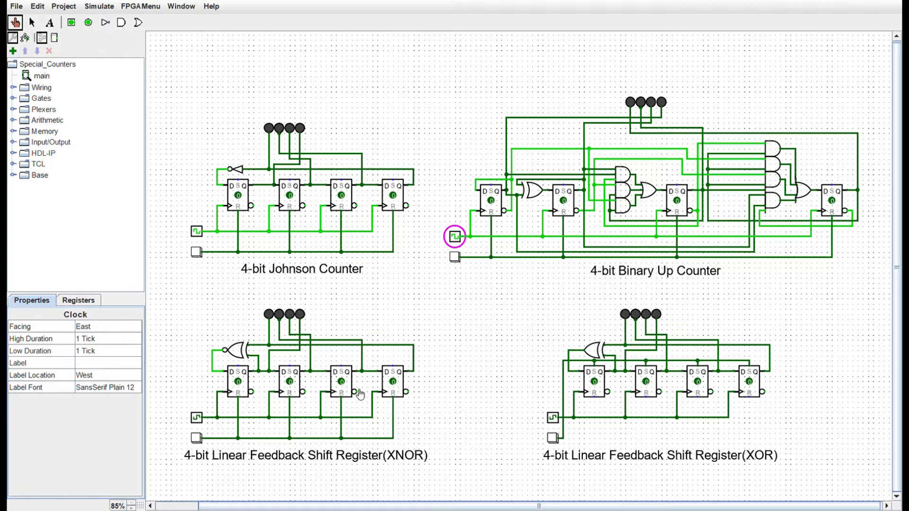
mouse_move(375, 400)
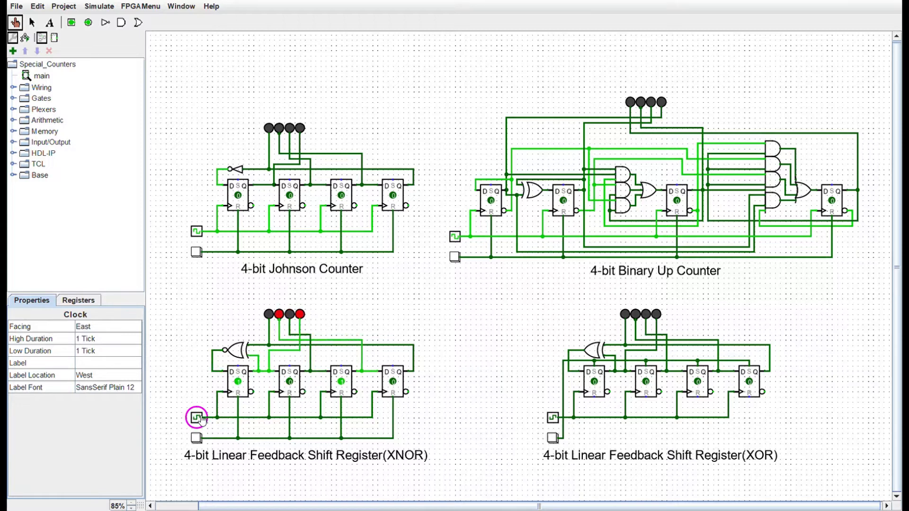
- Clock the XNOR shift register until its output lights go dark again
click(197, 418)
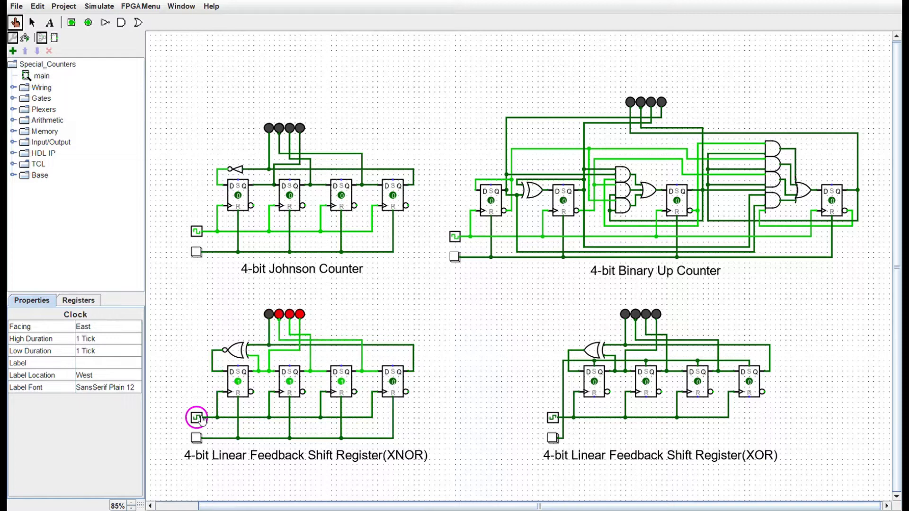
click(196, 418)
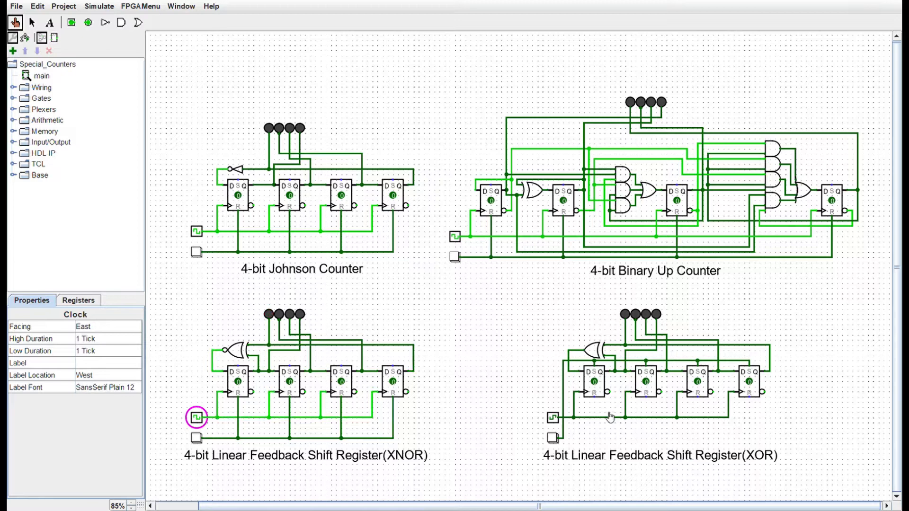
mouse_move(565, 440)
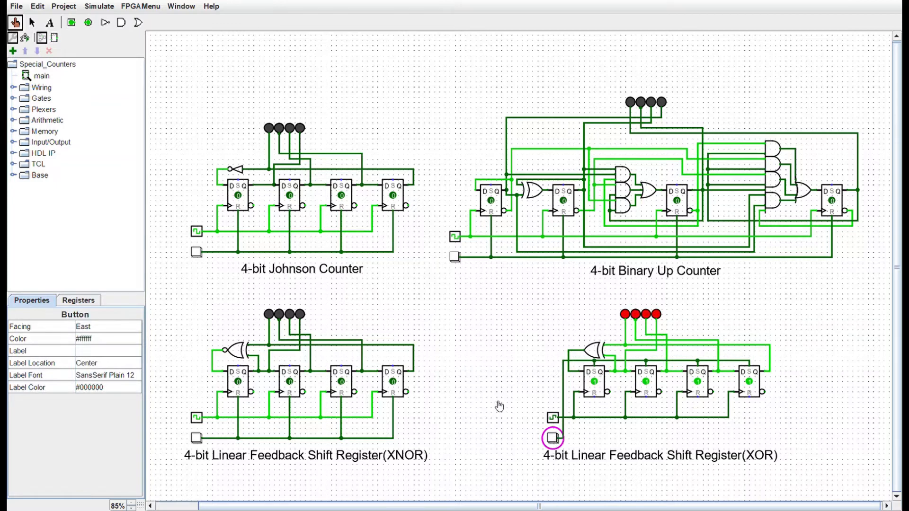
mouse_move(687, 403)
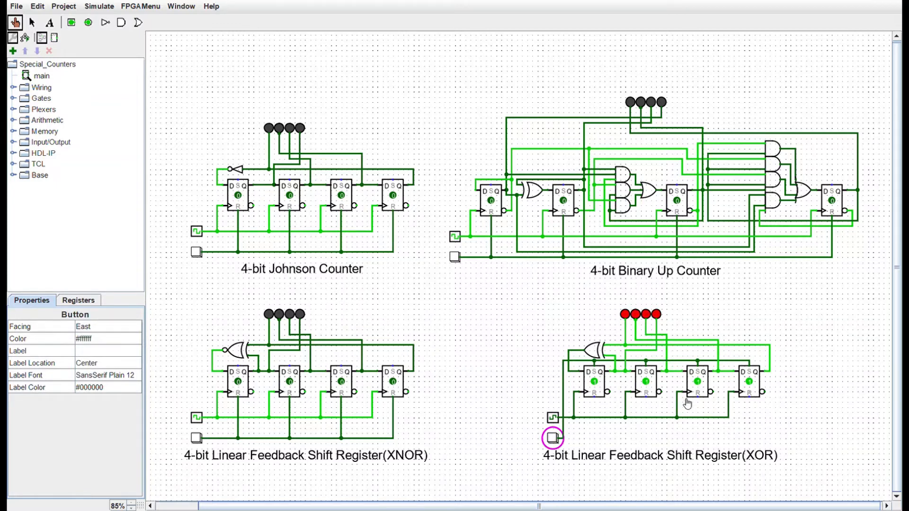
mouse_move(598, 386)
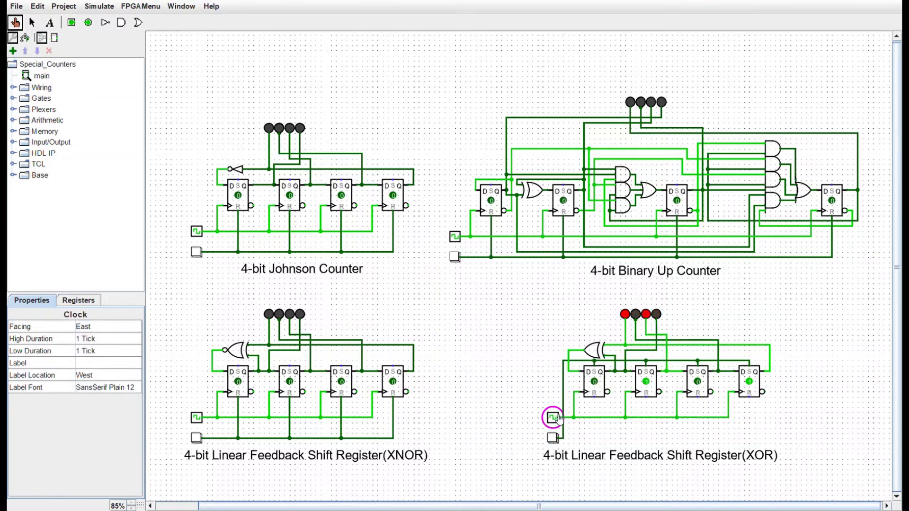
- Pulse the XOR shift register clock five times, stepping through changing bit patterns
click(552, 418)
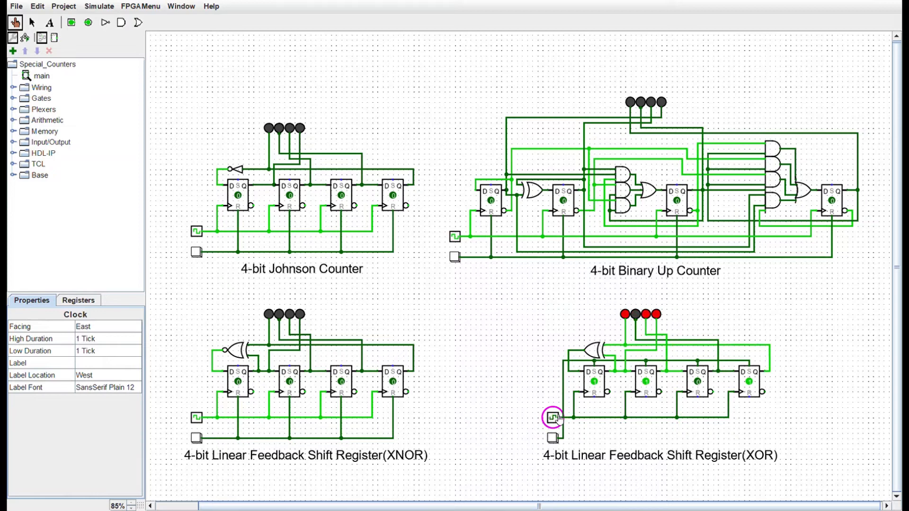
click(552, 418)
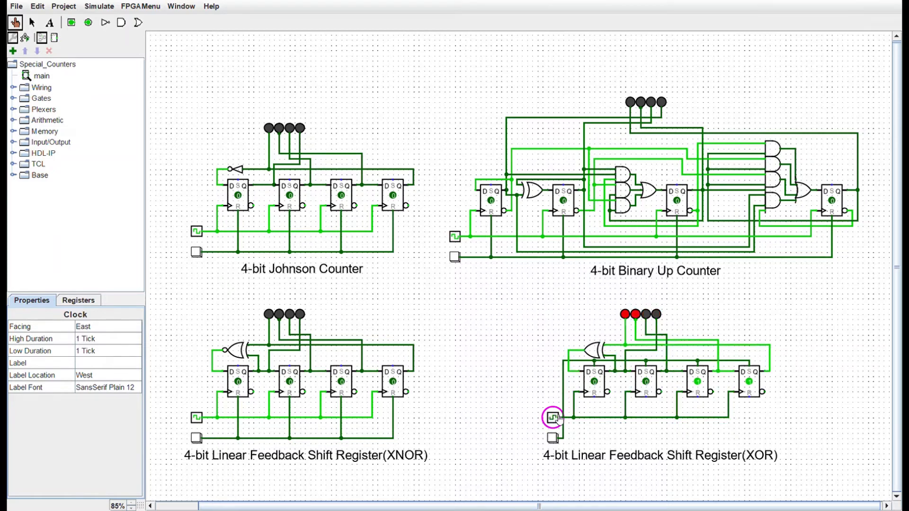
click(553, 418)
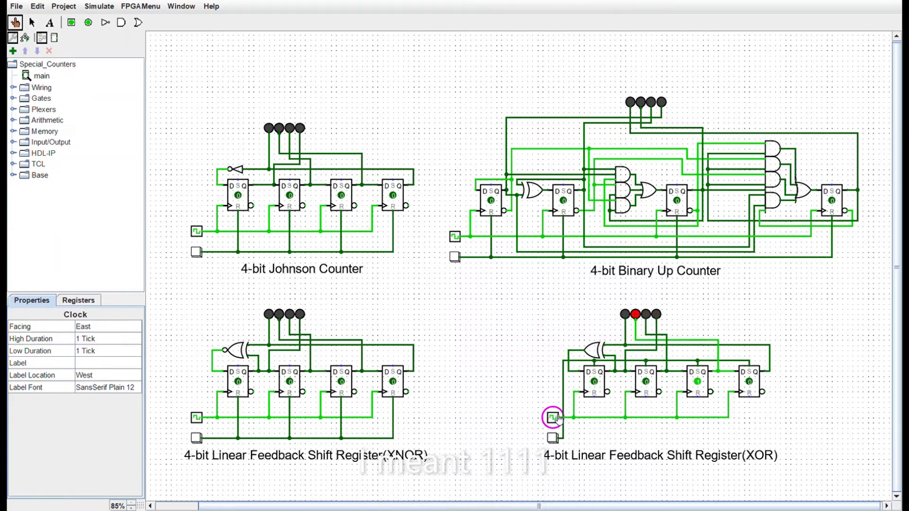
click(552, 418)
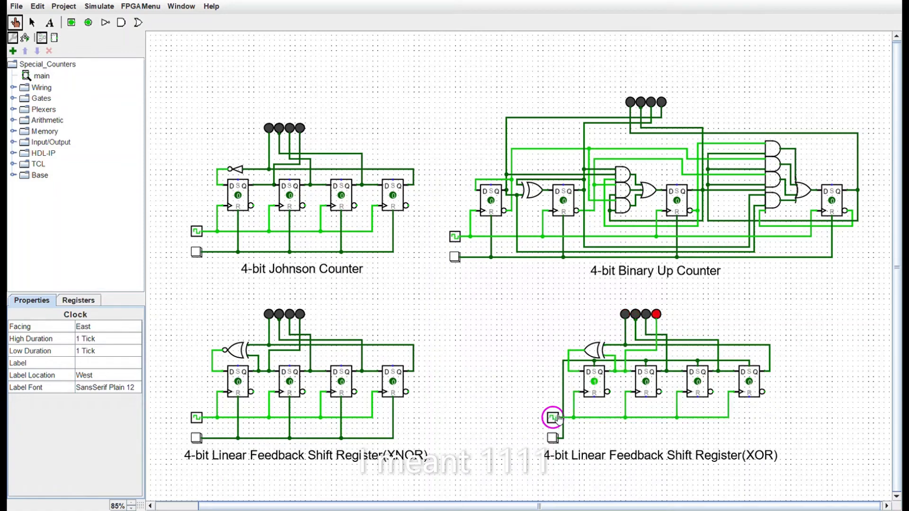
click(554, 418)
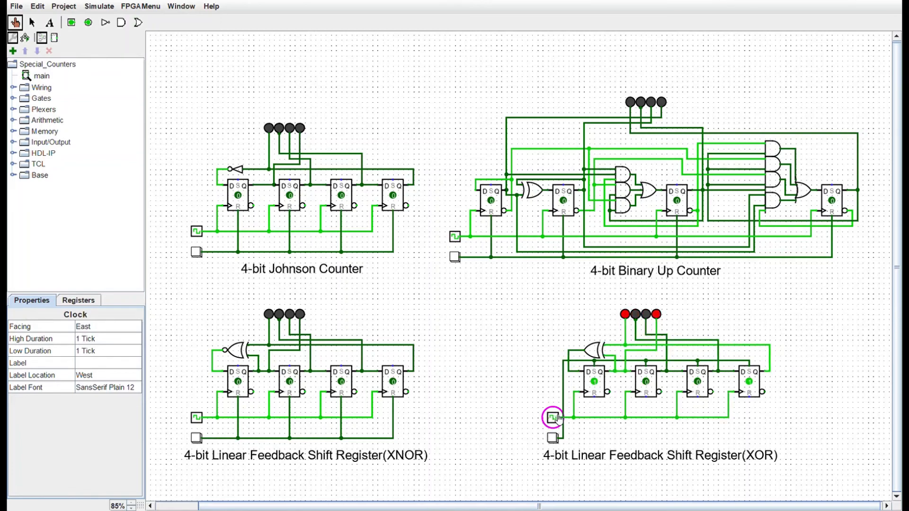
- Give the XOR shift register one more clock pulse, leaving only its last output lit
click(553, 418)
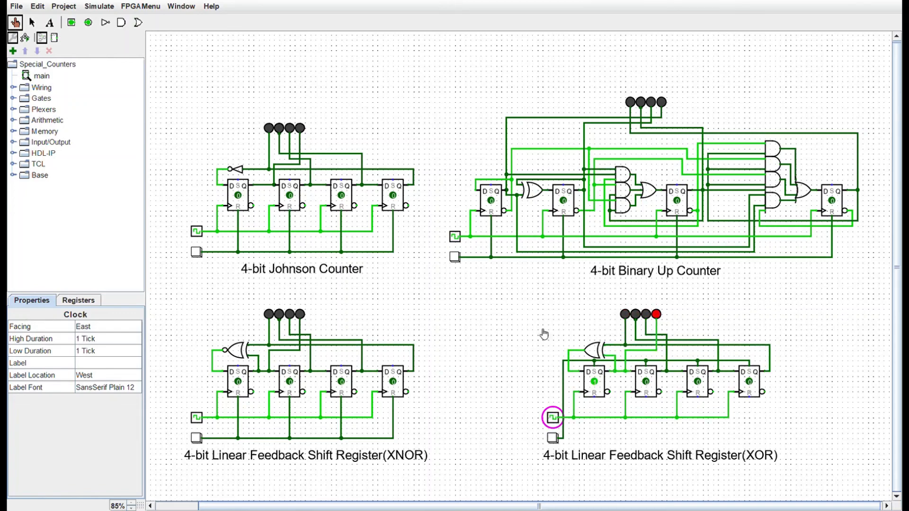
mouse_move(258, 203)
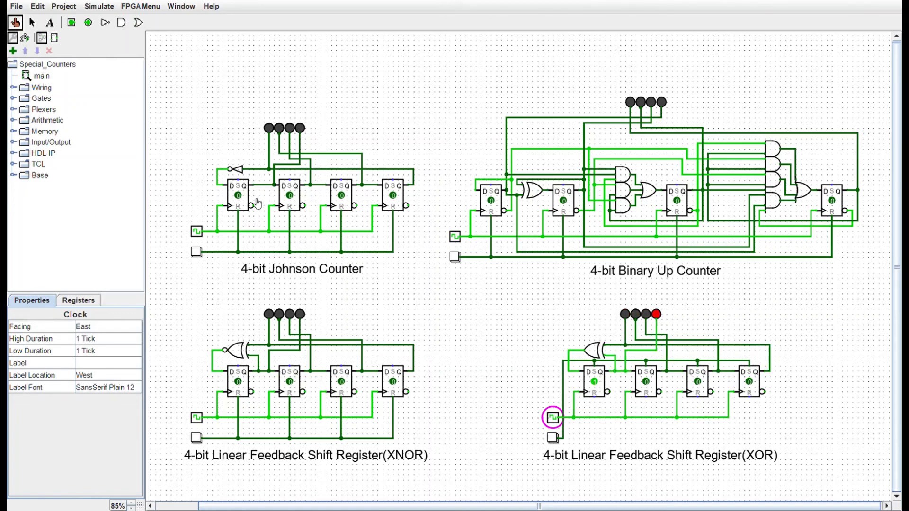
mouse_move(815, 156)
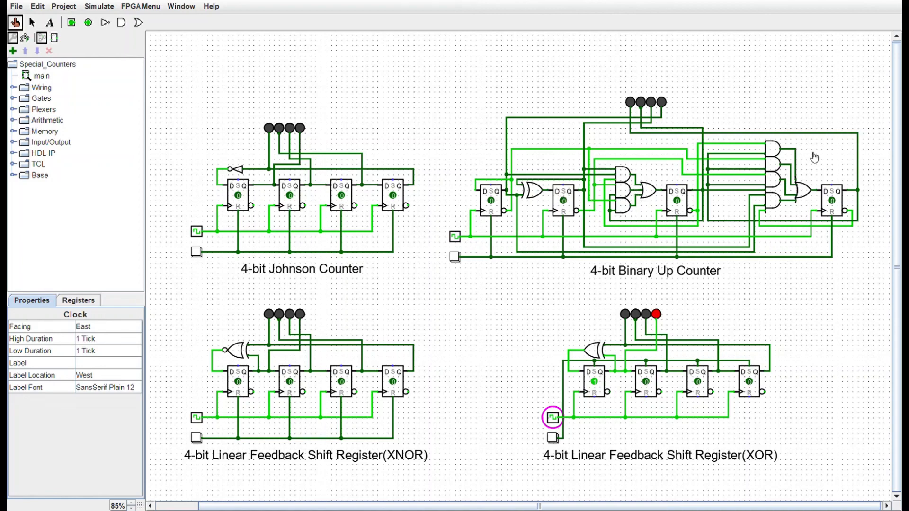